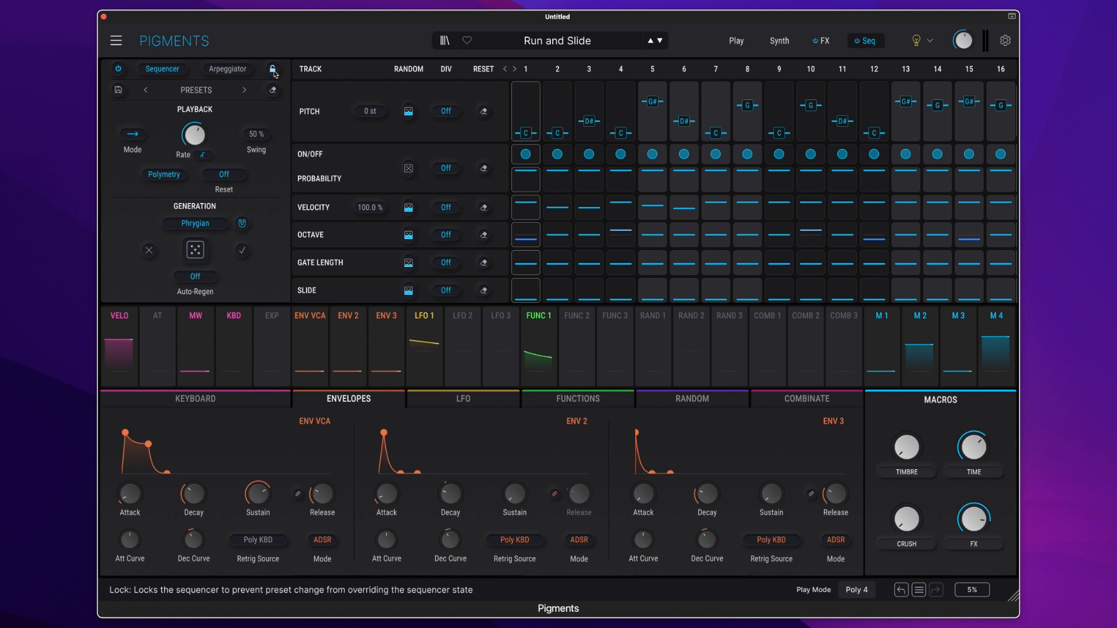
# - Lock the sequencer, then load the Goa Sequence preset from the preset browser
pyautogui.click(273, 70)
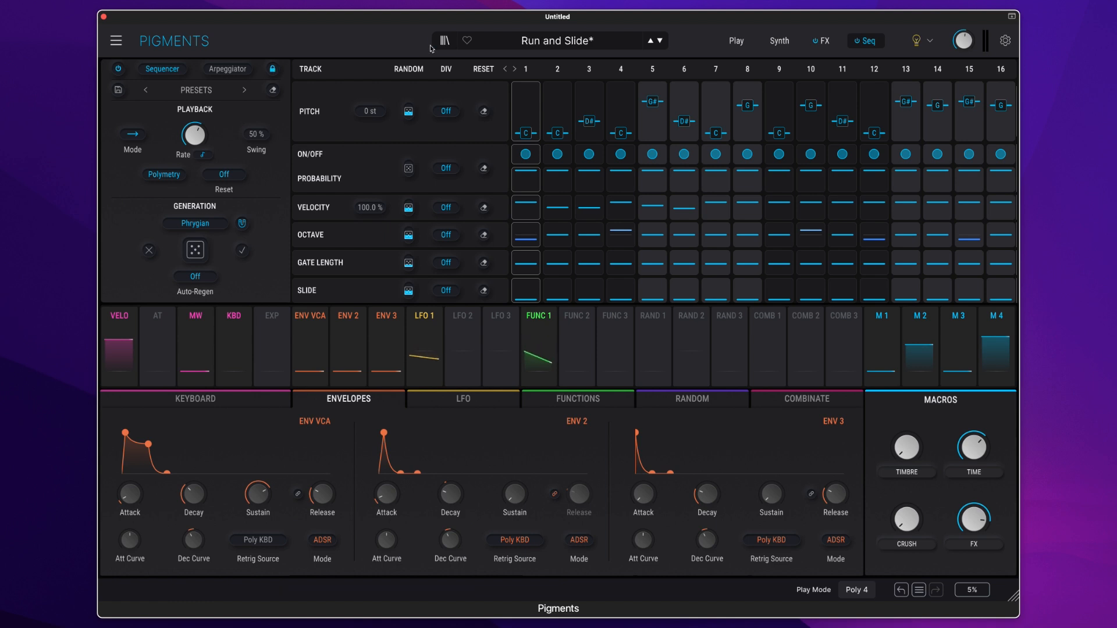
pyautogui.click(442, 40)
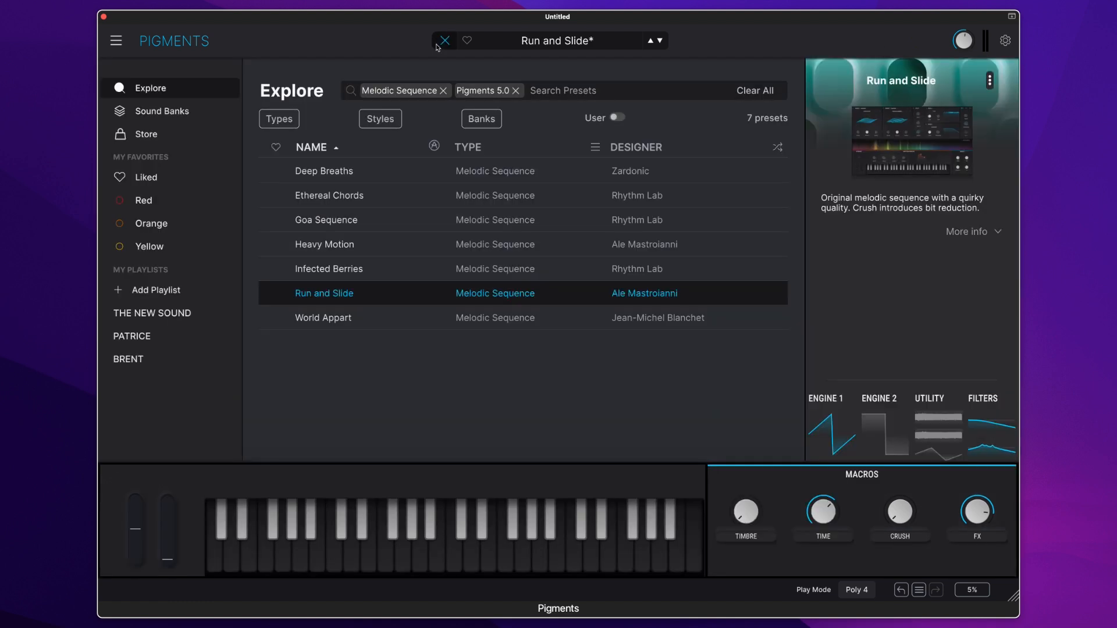
pyautogui.moveTo(369, 220)
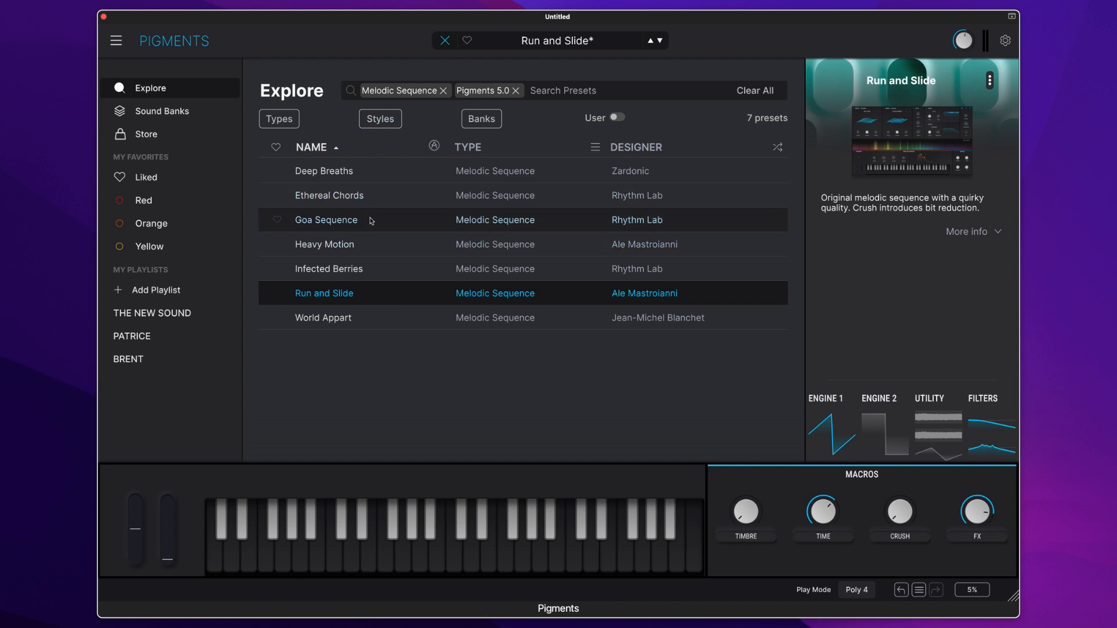
pyautogui.moveTo(428, 228)
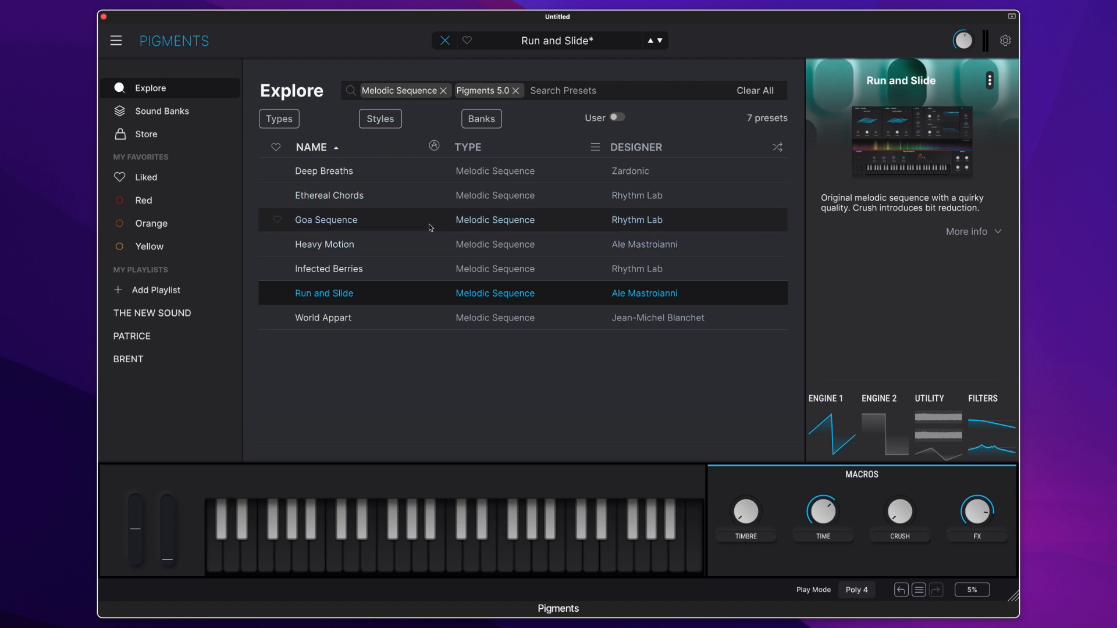
pyautogui.doubleClick(325, 219)
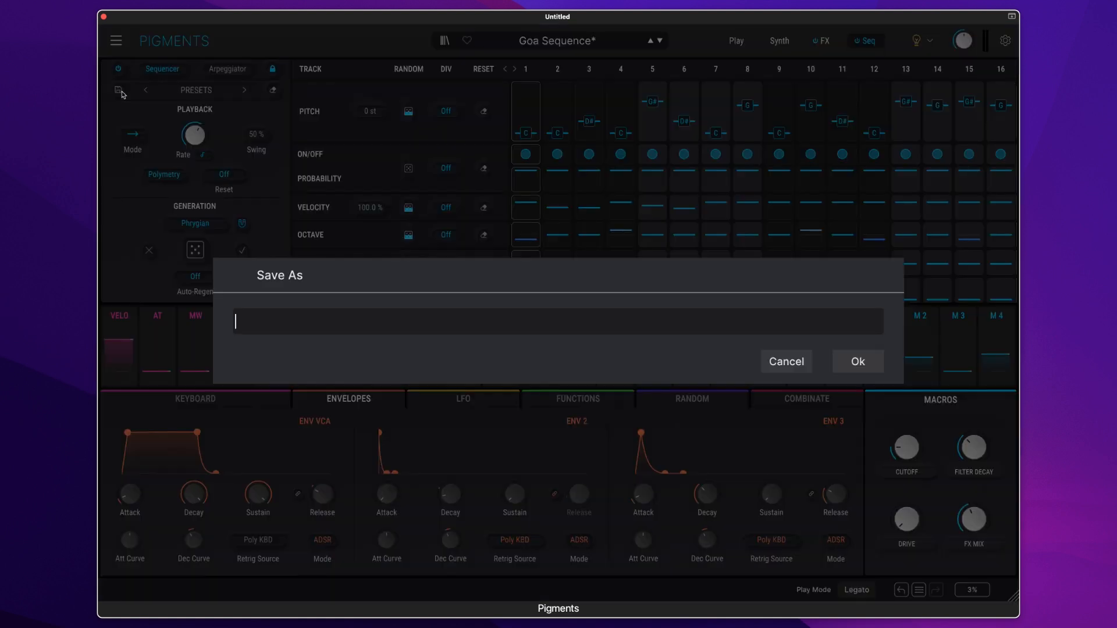
# - Name the sequence 'Sequence 001' in the Save As prompt
pyautogui.write('Sequn')
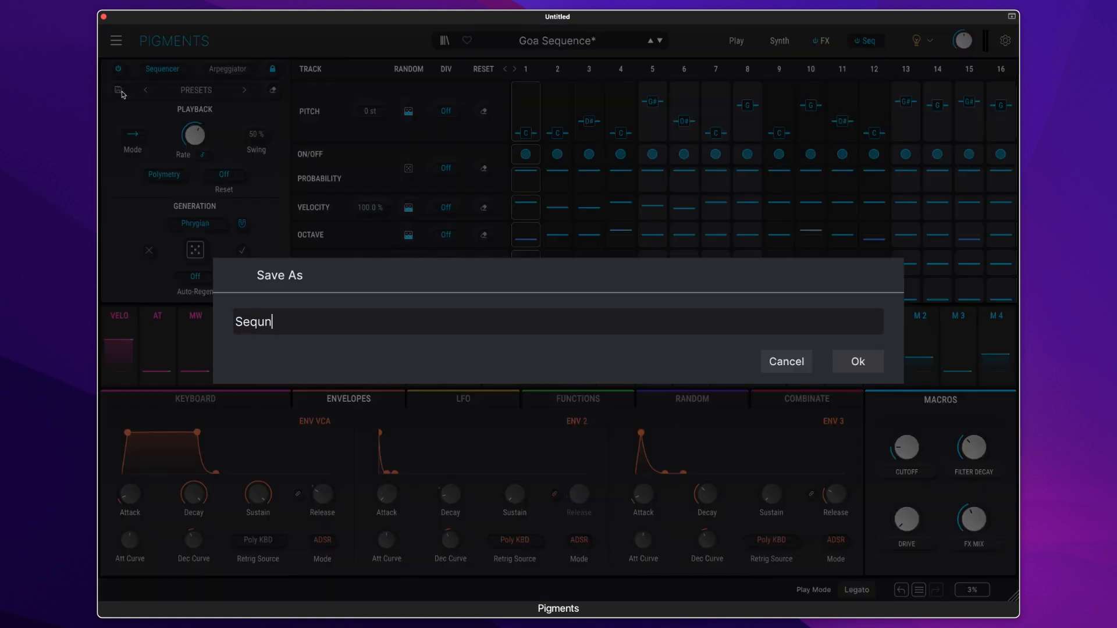
pyautogui.write('ence')
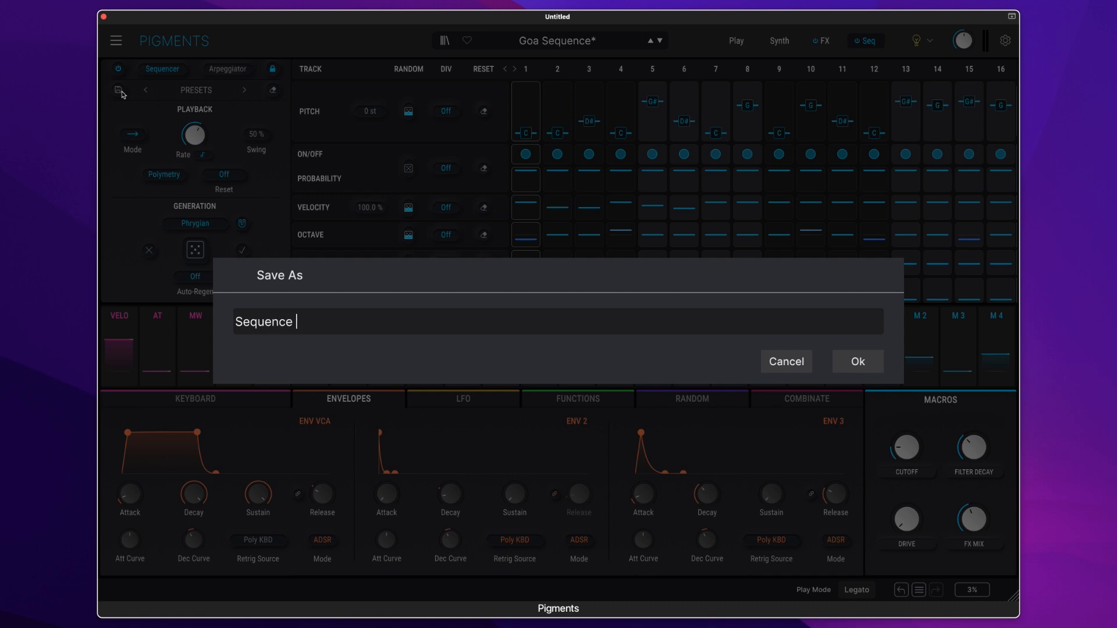
pyautogui.write('001')
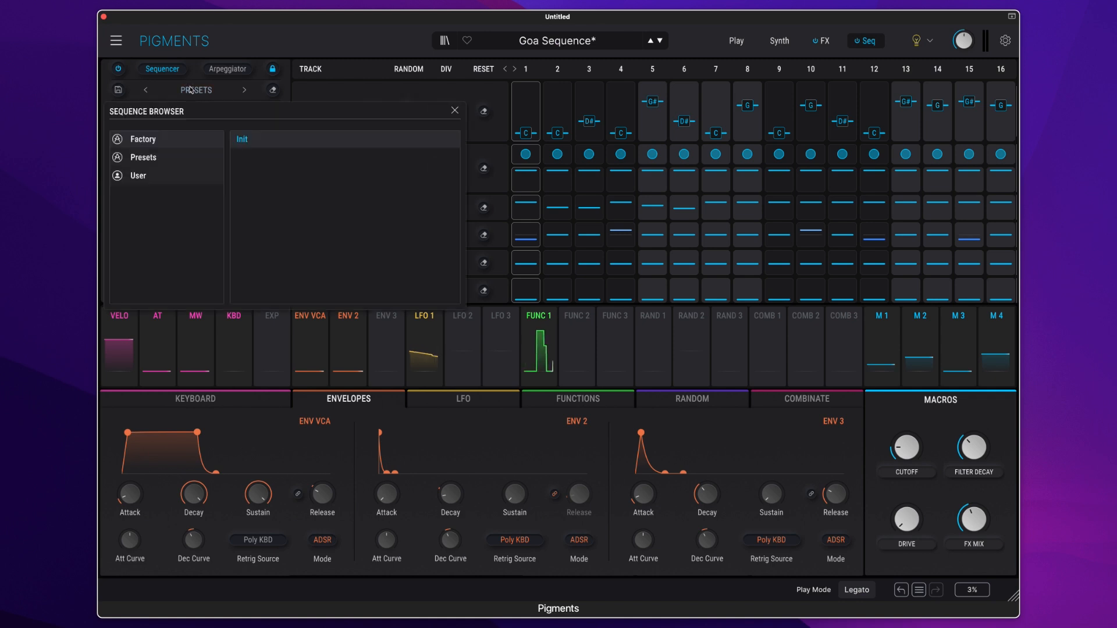
# - Confirm Sequence 001 appears under User sequences and close the browser
pyautogui.click(137, 177)
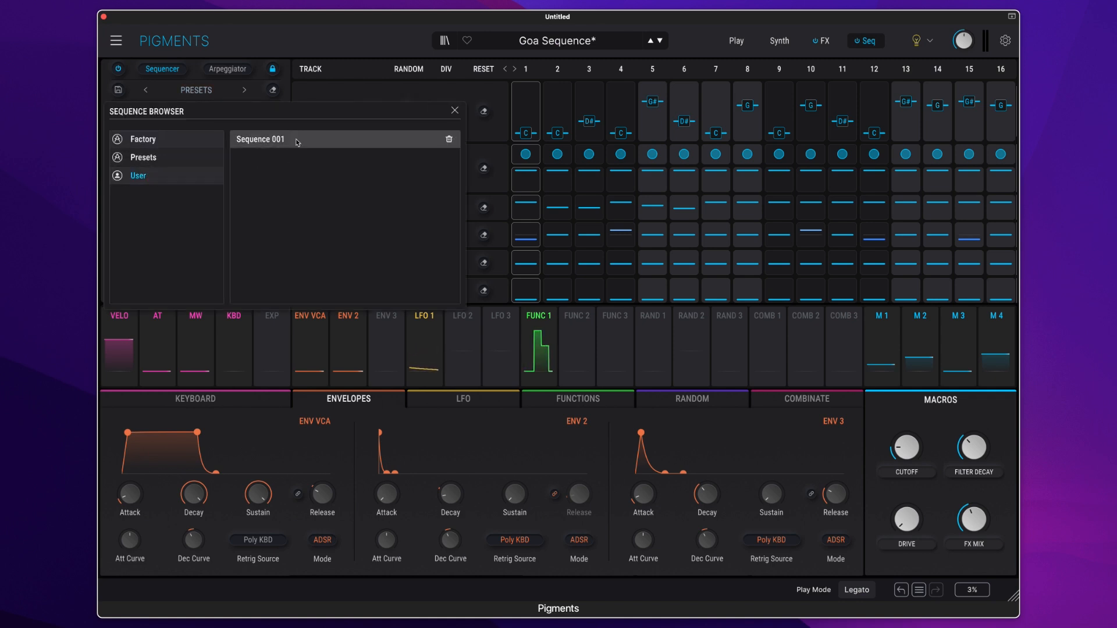
pyautogui.moveTo(206, 99)
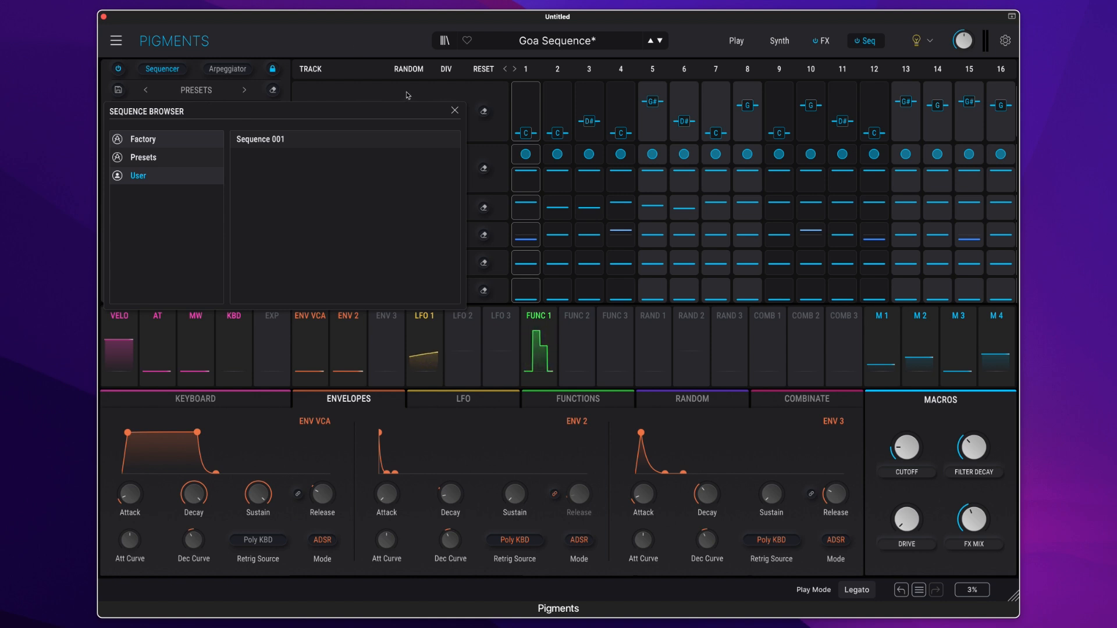
pyautogui.click(454, 110)
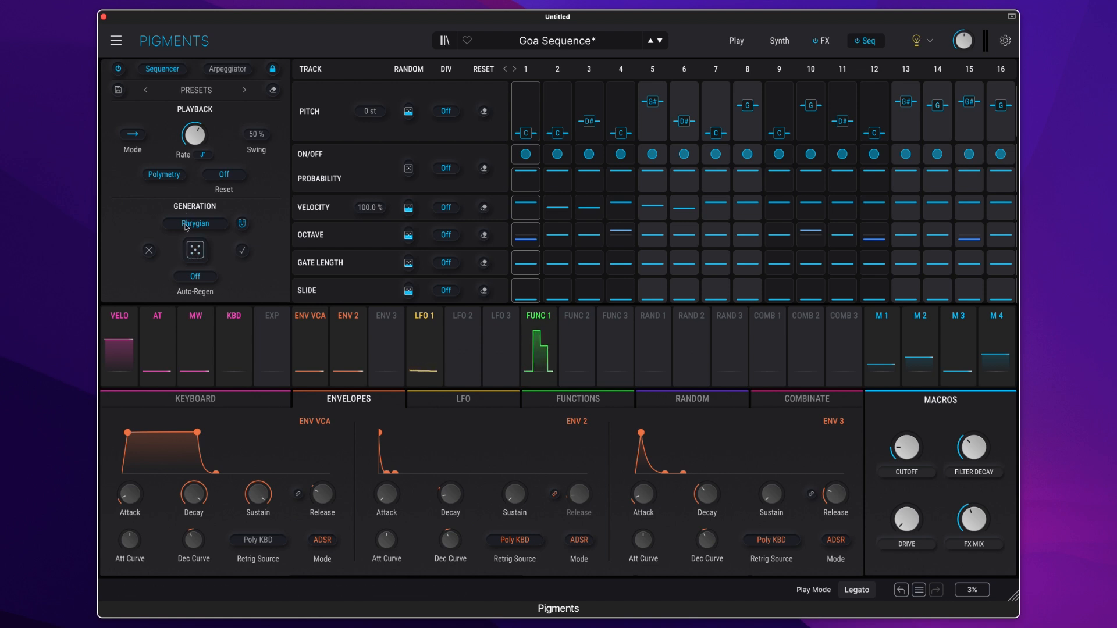
# - Switch the Generation scale from Phrygian to Natural Minor
pyautogui.click(195, 223)
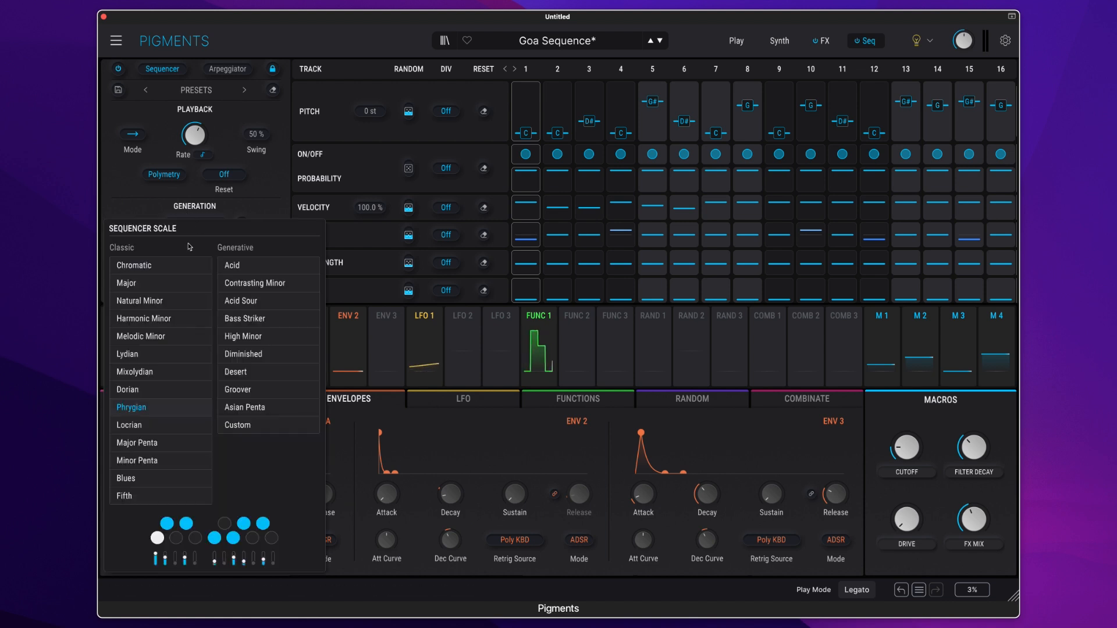
pyautogui.click(140, 300)
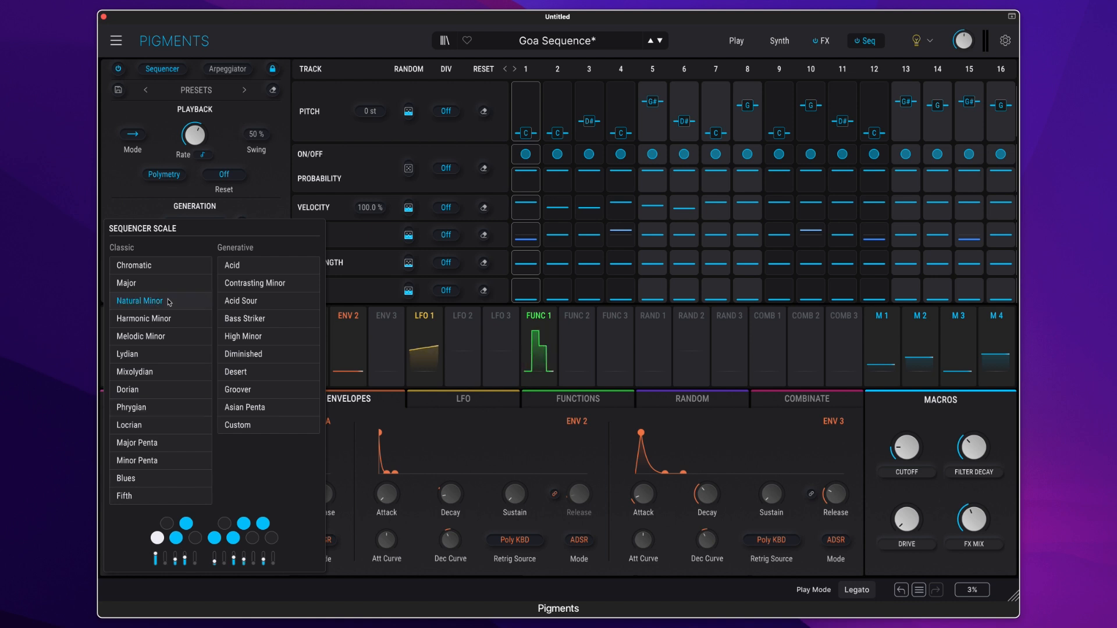
pyautogui.click(139, 300)
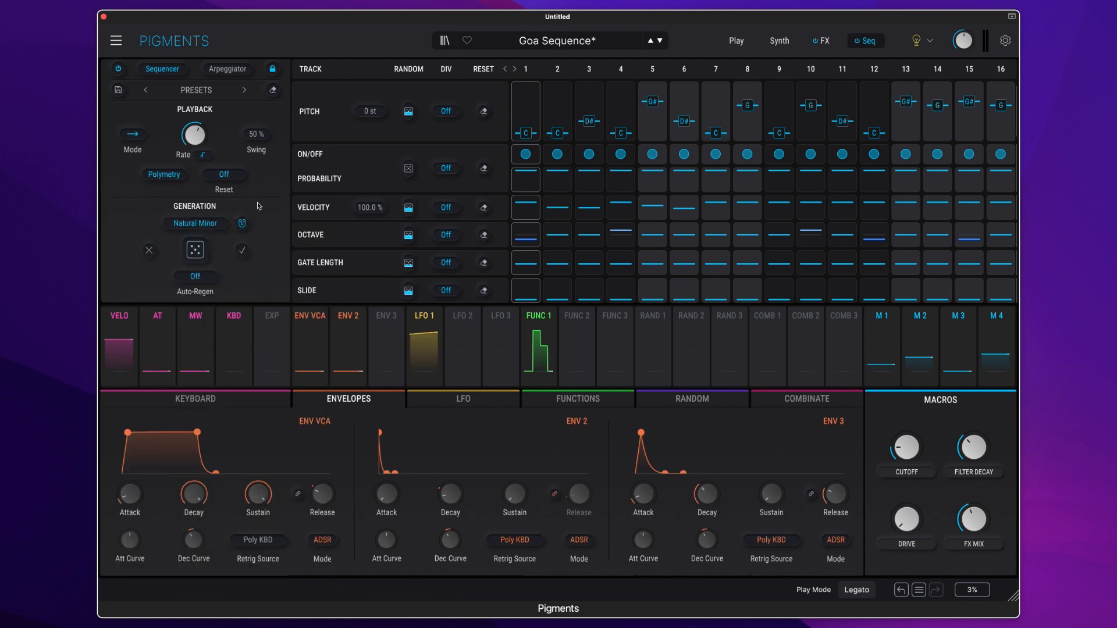
pyautogui.moveTo(242, 224)
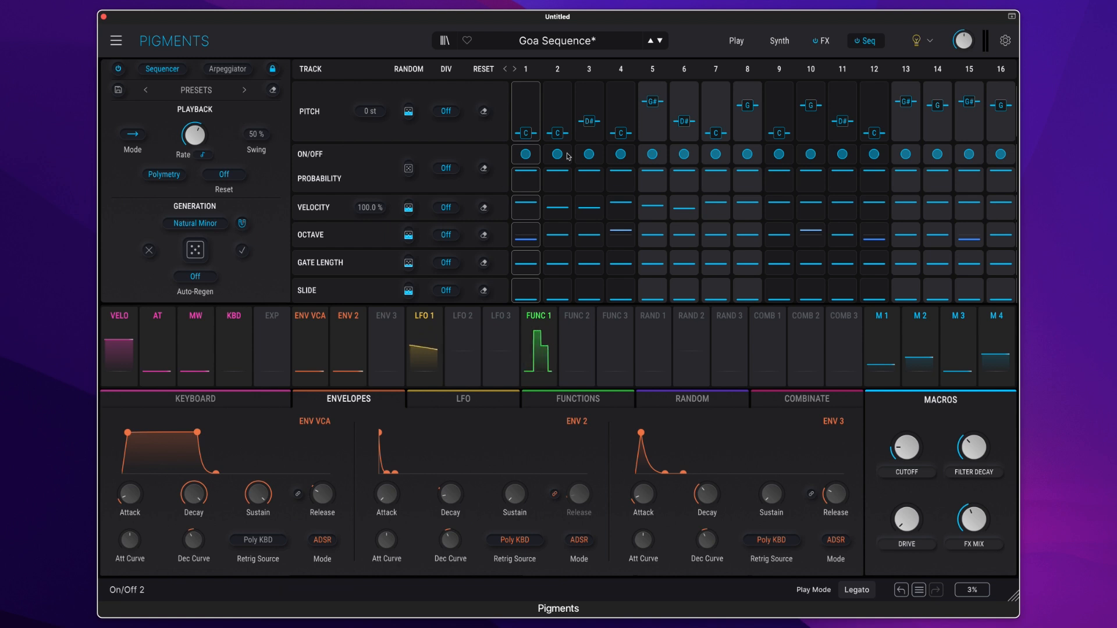
pyautogui.moveTo(197, 277)
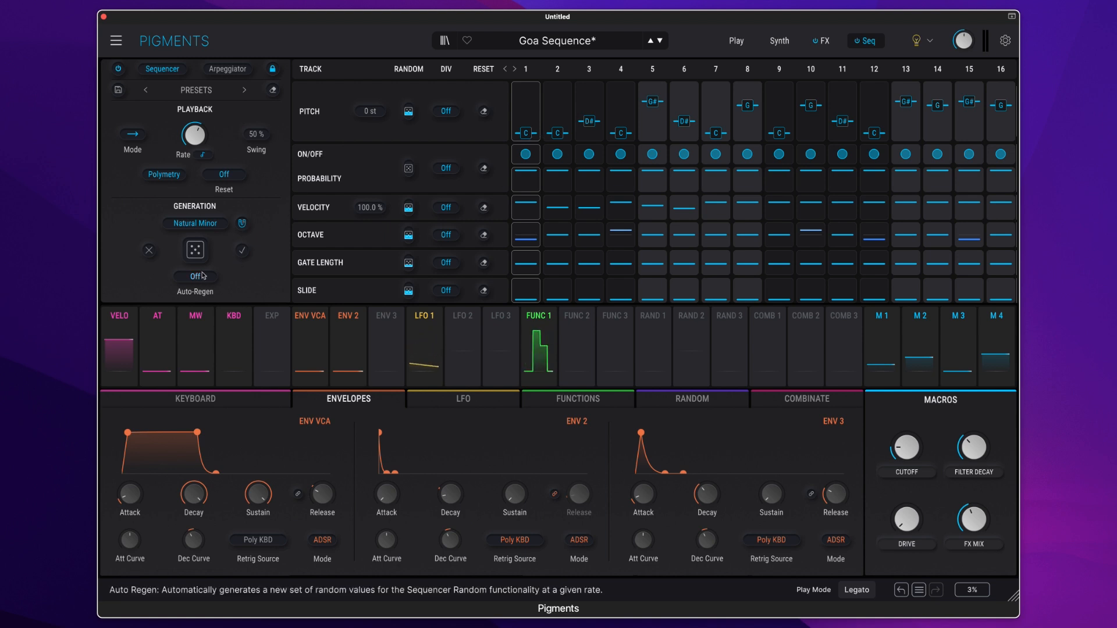
# - Regen the 16-step sequence twice for new Natural Minor pitches, velocities and gates
pyautogui.click(195, 249)
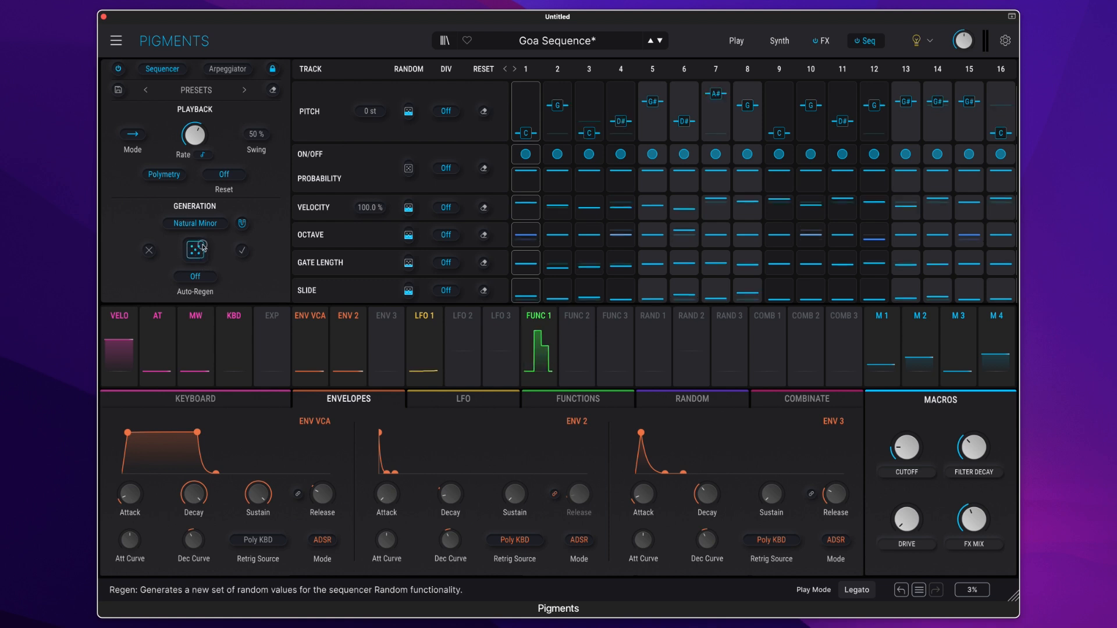
pyautogui.click(196, 249)
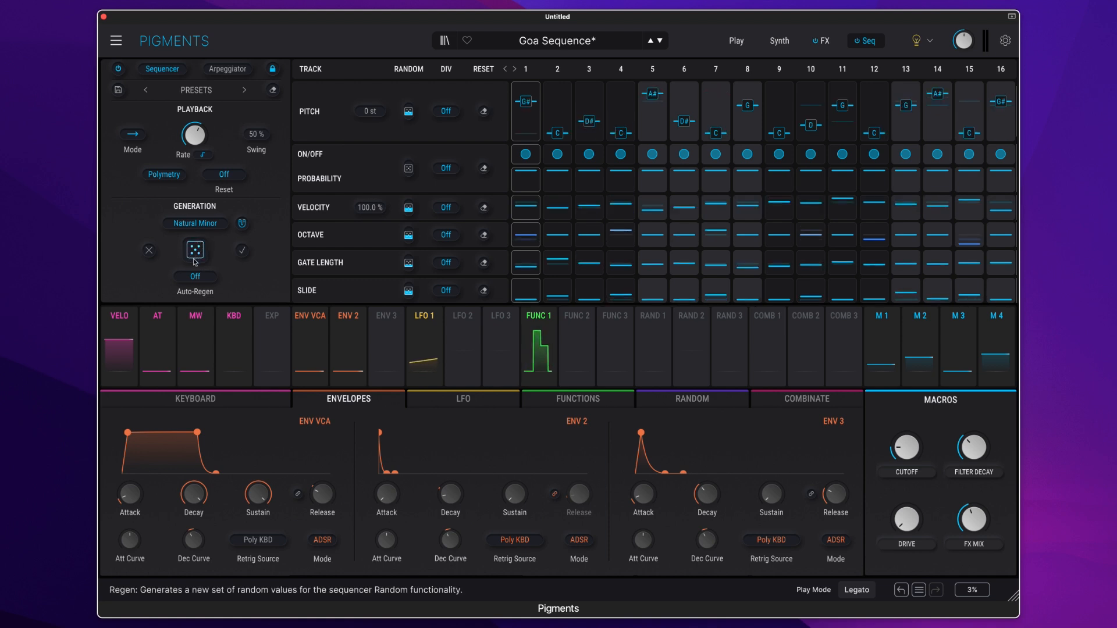